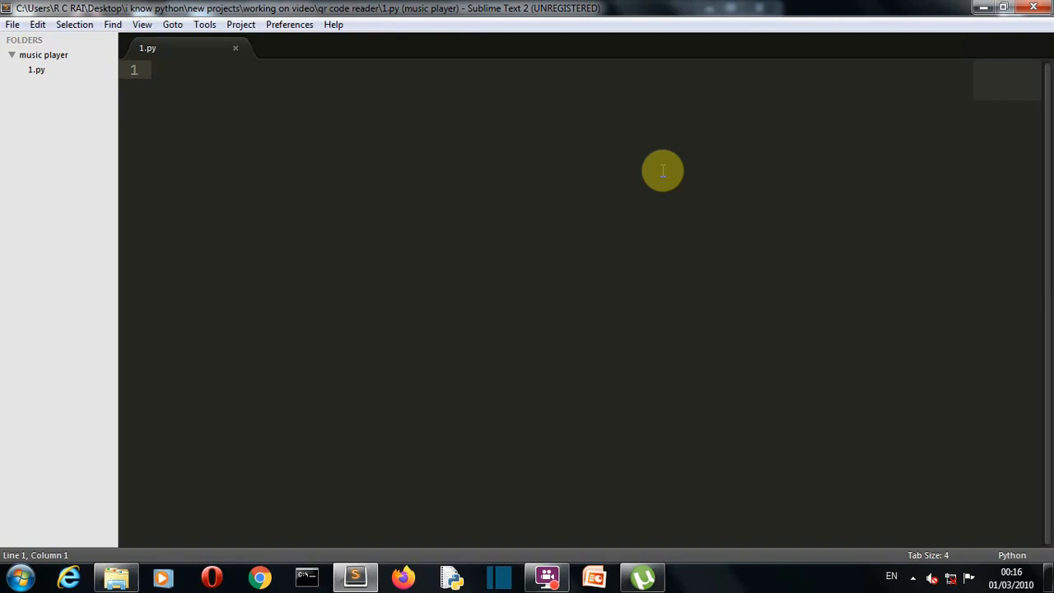
# Bring up a Command Prompt window and move it toward the centre of the screen
pyautogui.click(153, 69)
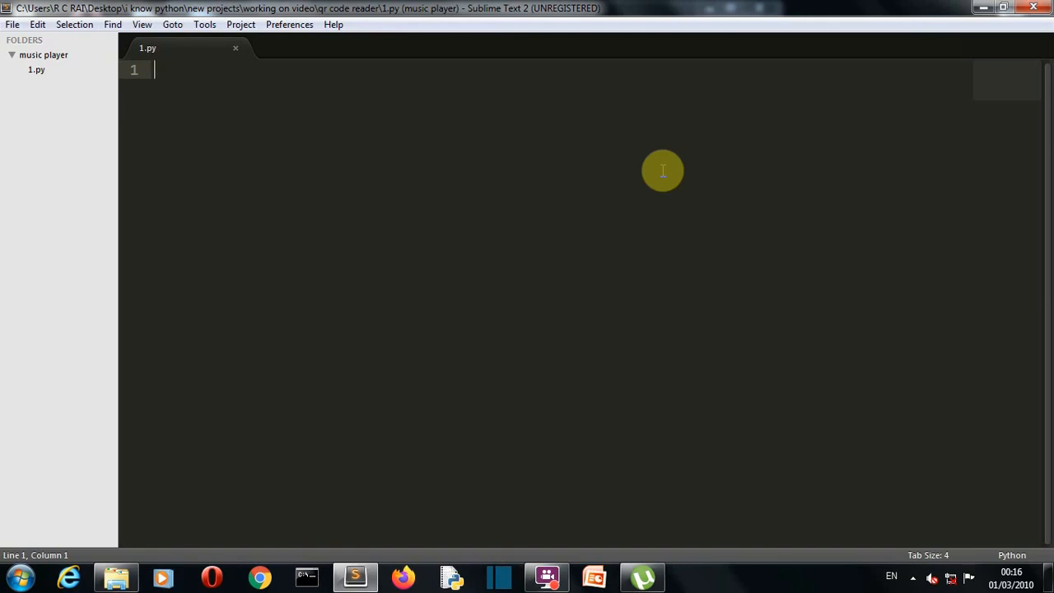
pyautogui.moveTo(354, 576)
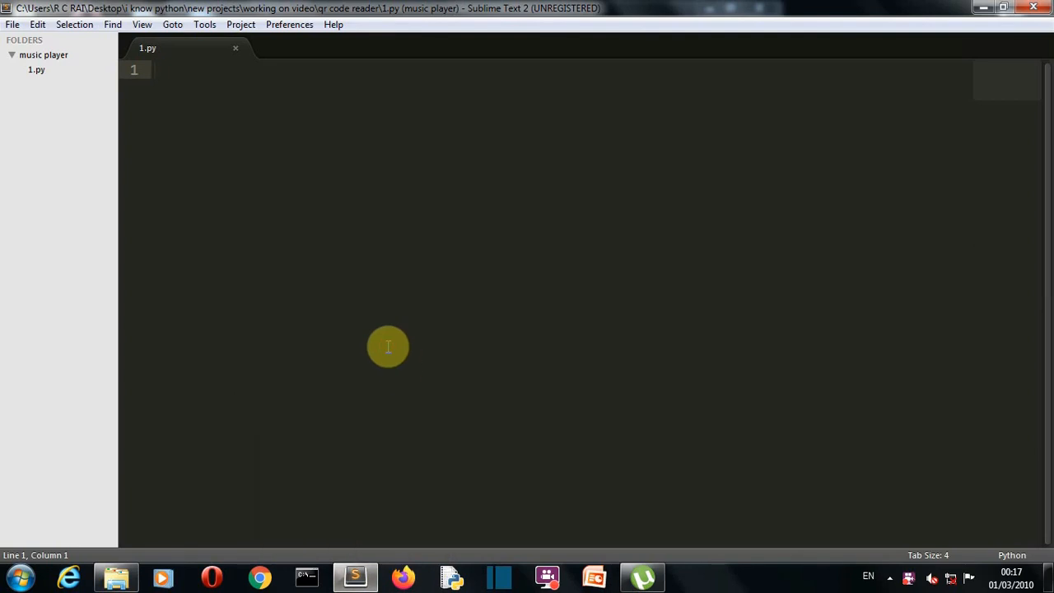
pyautogui.click(307, 576)
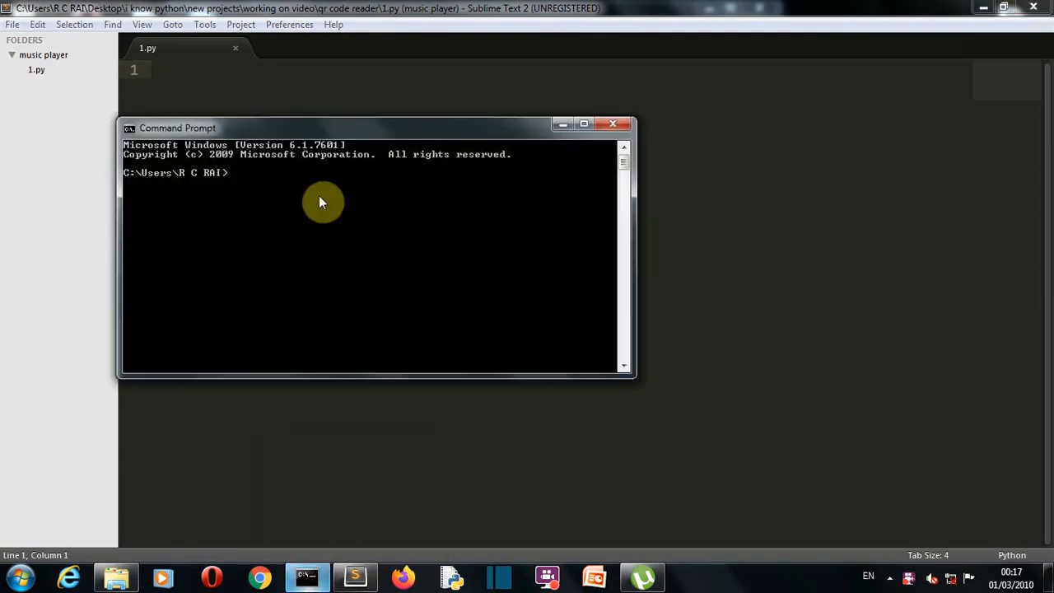
pyautogui.moveTo(321, 129); pyautogui.dragTo(503, 158)
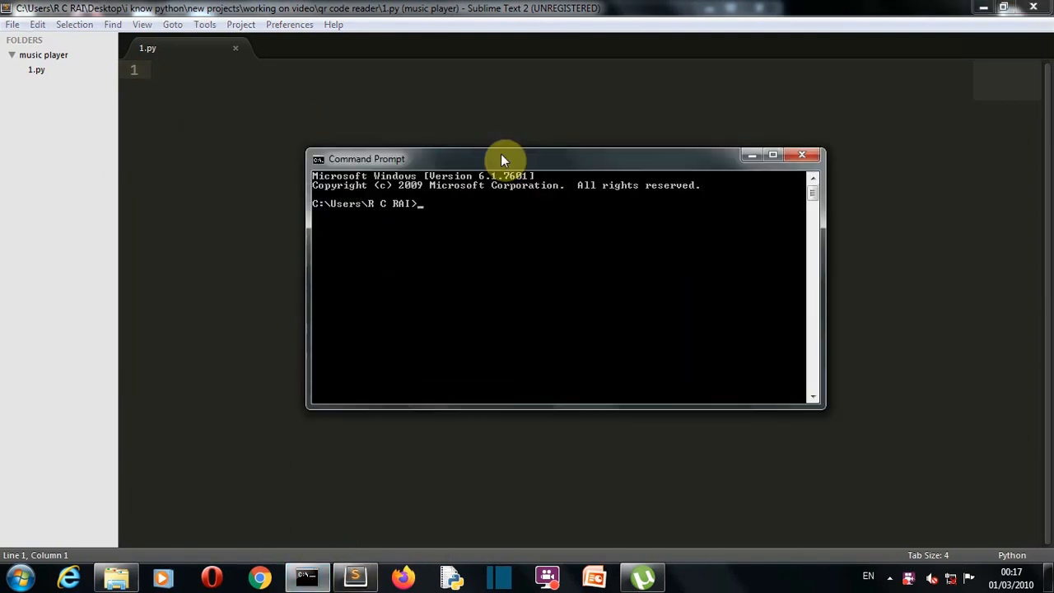
# Enter the command 'pip install pyzbar' at the prompt
pyautogui.write('pip')
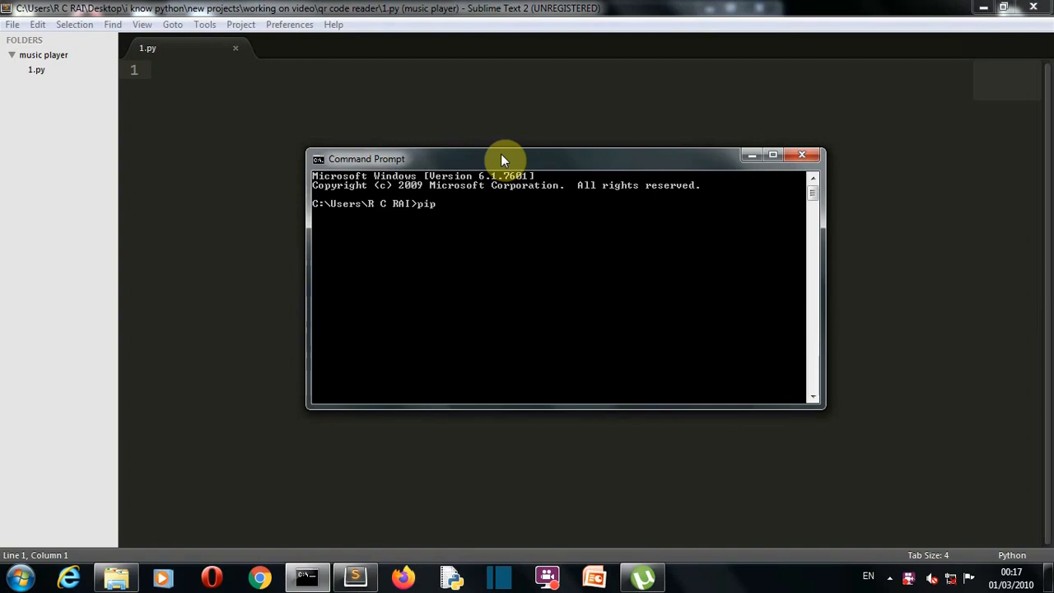
pyautogui.write('install')
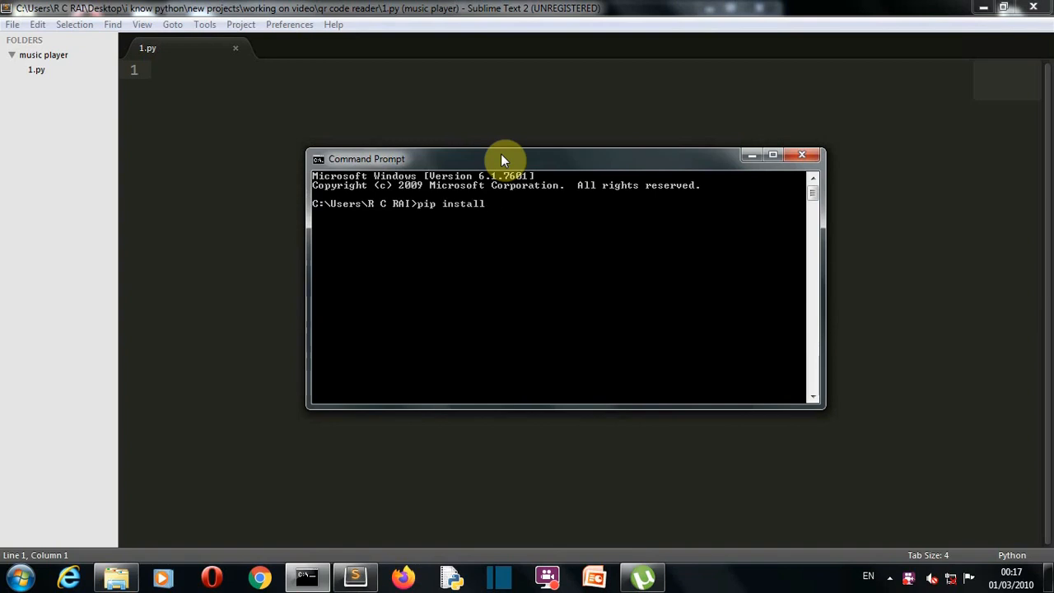
pyautogui.write('pyzba')
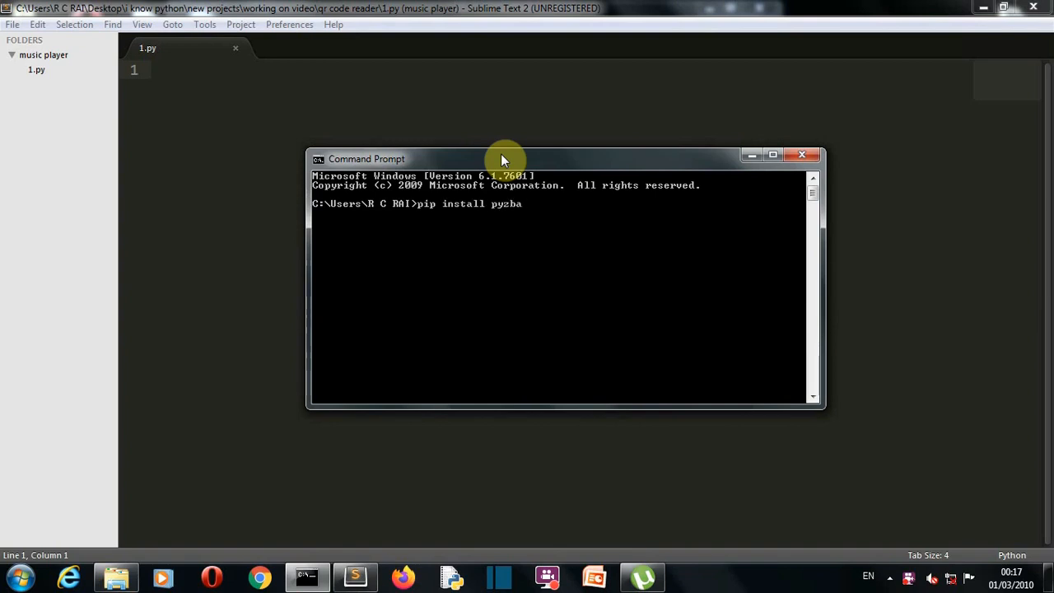
pyautogui.write('r')
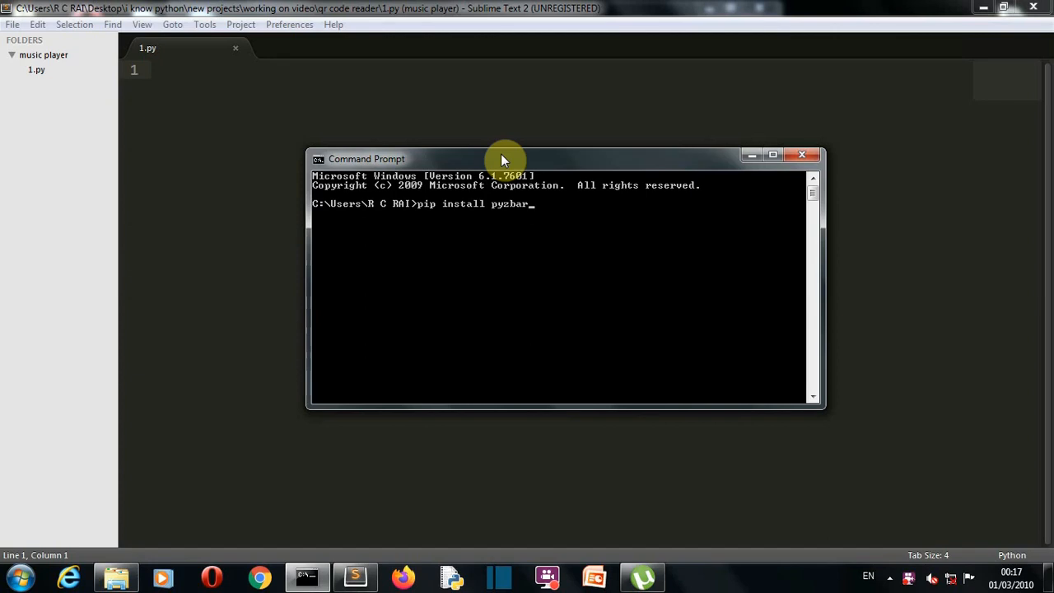
pyautogui.moveTo(586, 184)
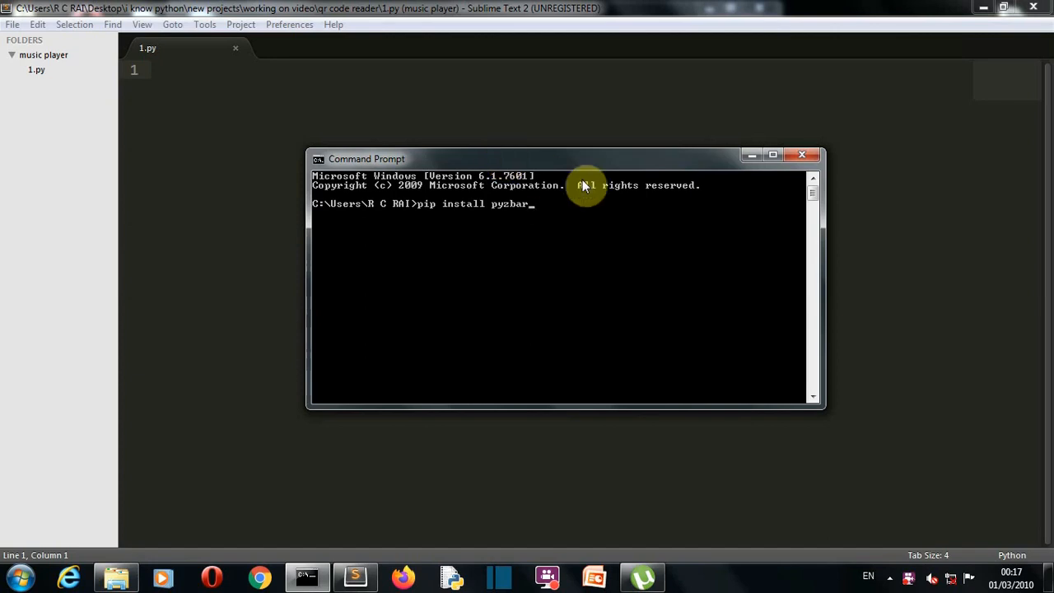
pyautogui.moveTo(749, 157)
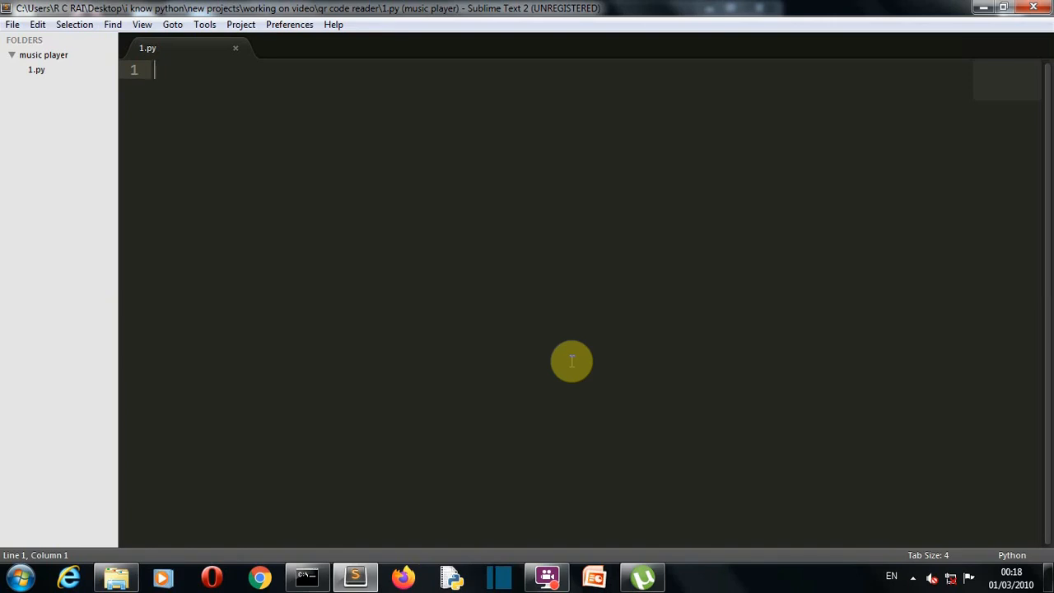
# Write line 1 of 1.py as 'import pyzbar.pyzbar import decoder'
pyautogui.write('import')
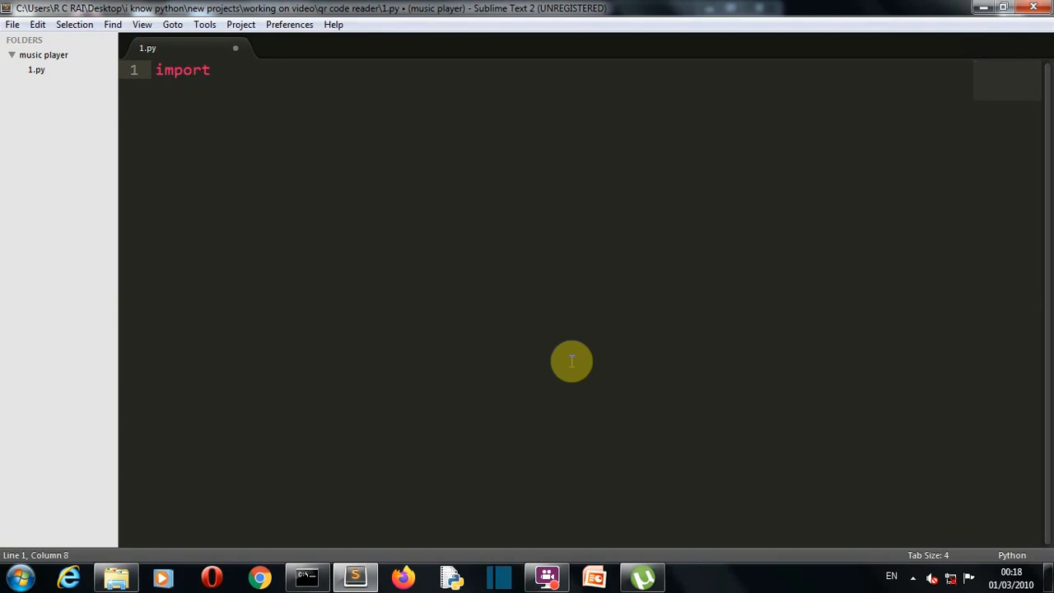
pyautogui.write('pyzbar')
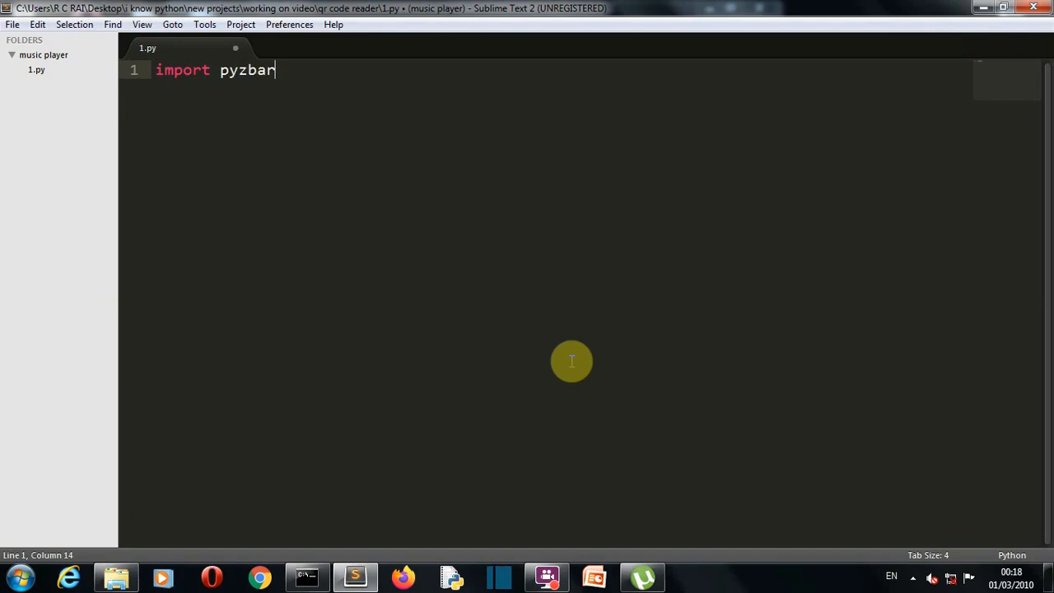
pyautogui.write('.p[]')
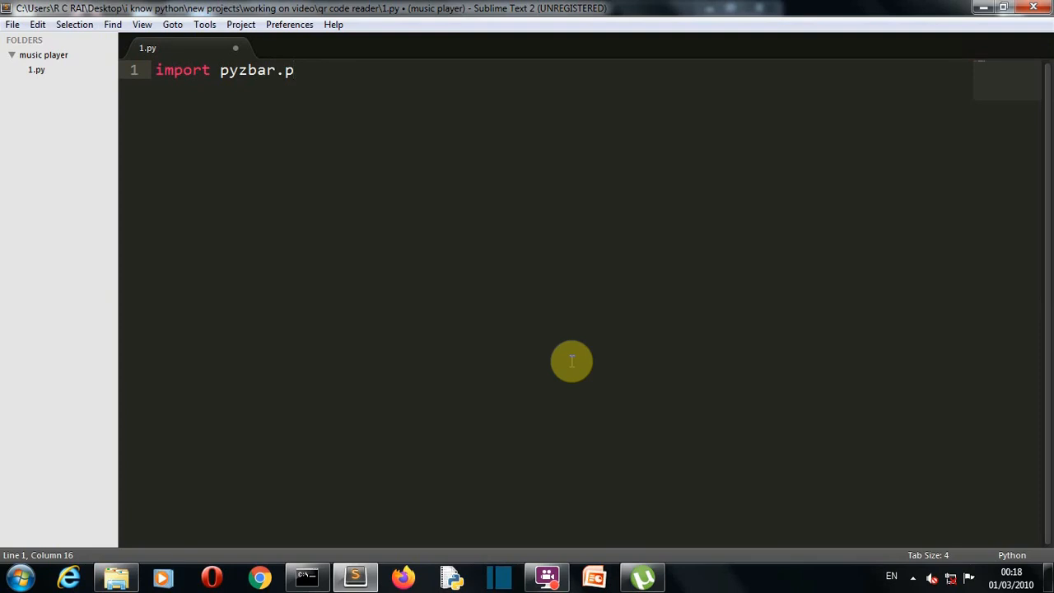
pyautogui.write('yzbar')
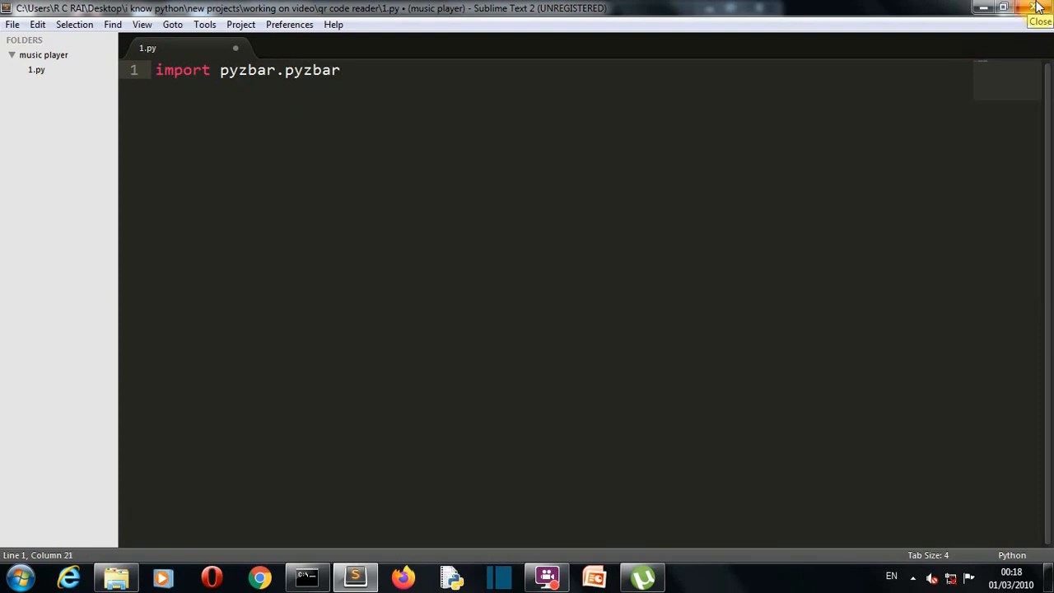
pyautogui.write('import decoder')
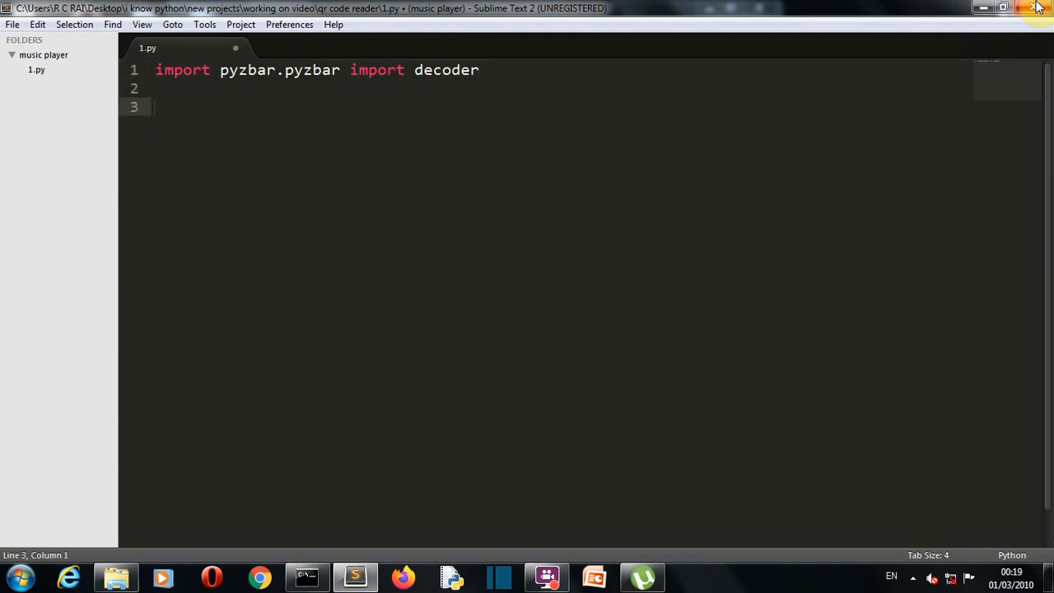
pyautogui.write('im')
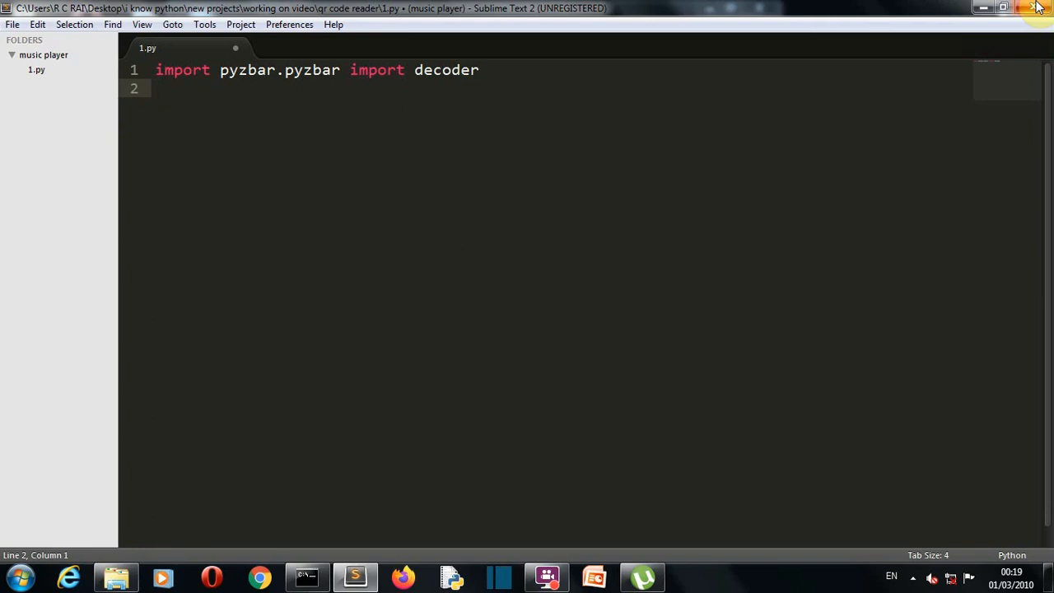
# Begin line 2 with the keyword 'from'
pyautogui.write('from')
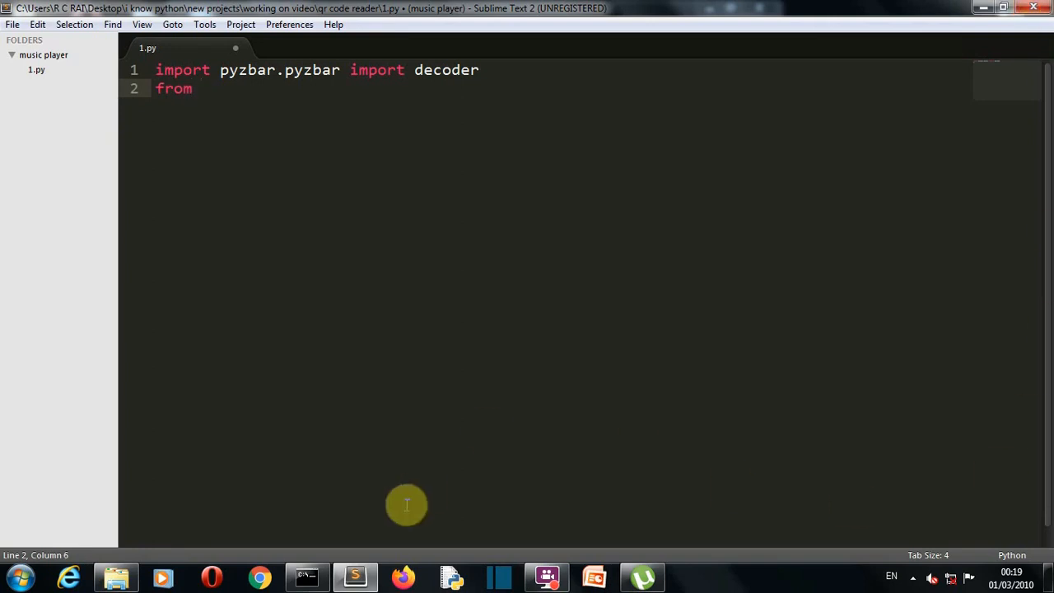
# Finish line 2 as 'from PIL import Image'
pyautogui.click(306, 577)
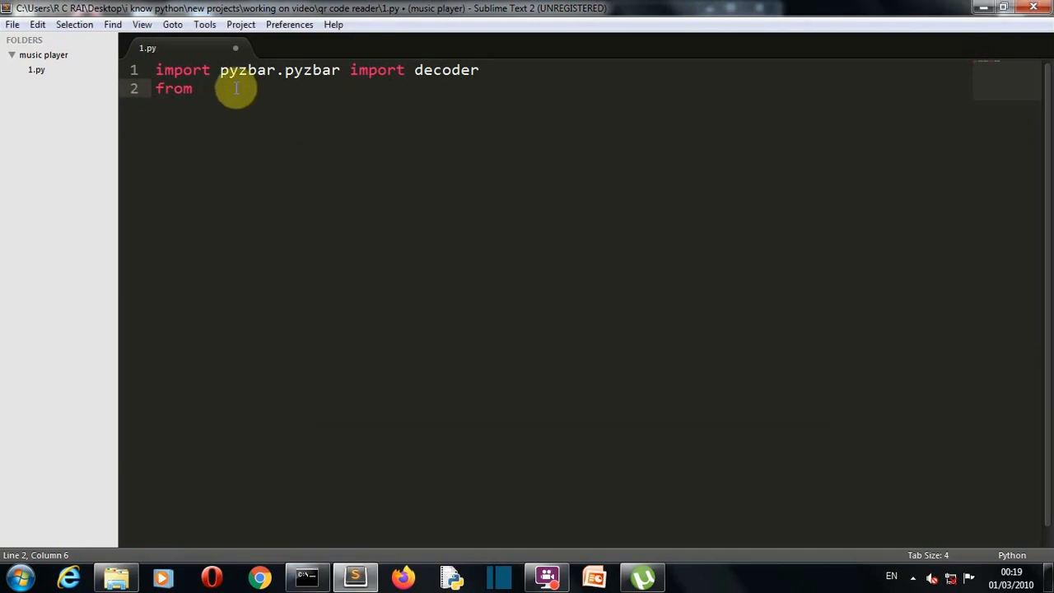
pyautogui.write('PIL')
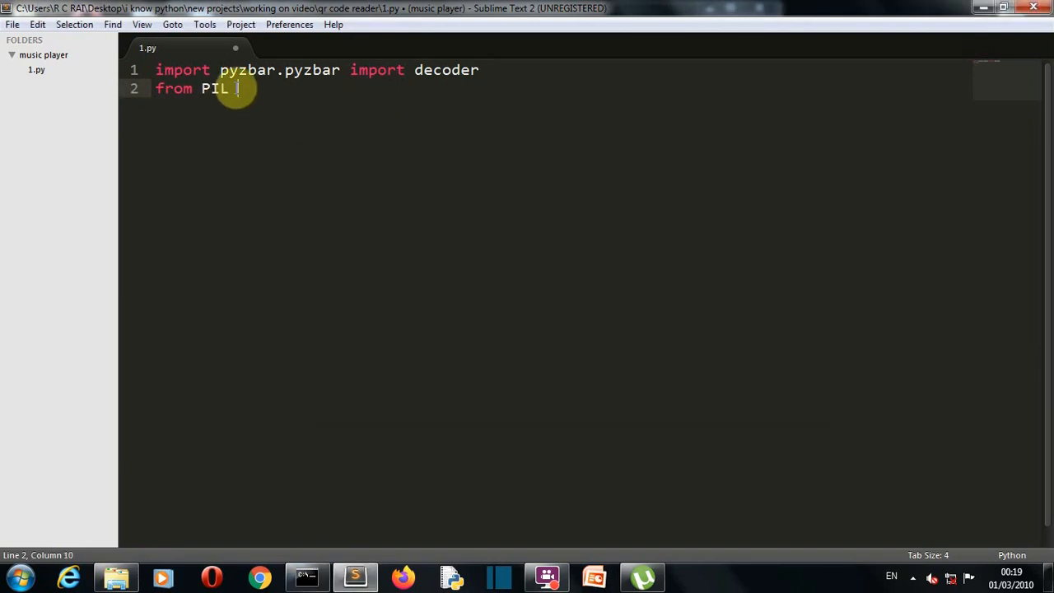
pyautogui.write('i')
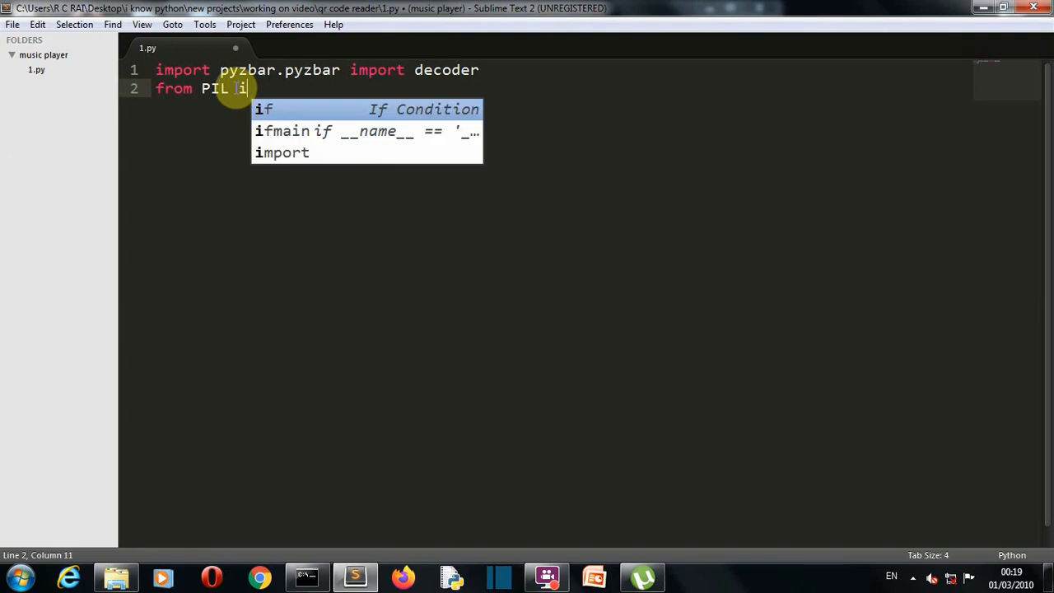
pyautogui.write('mport')
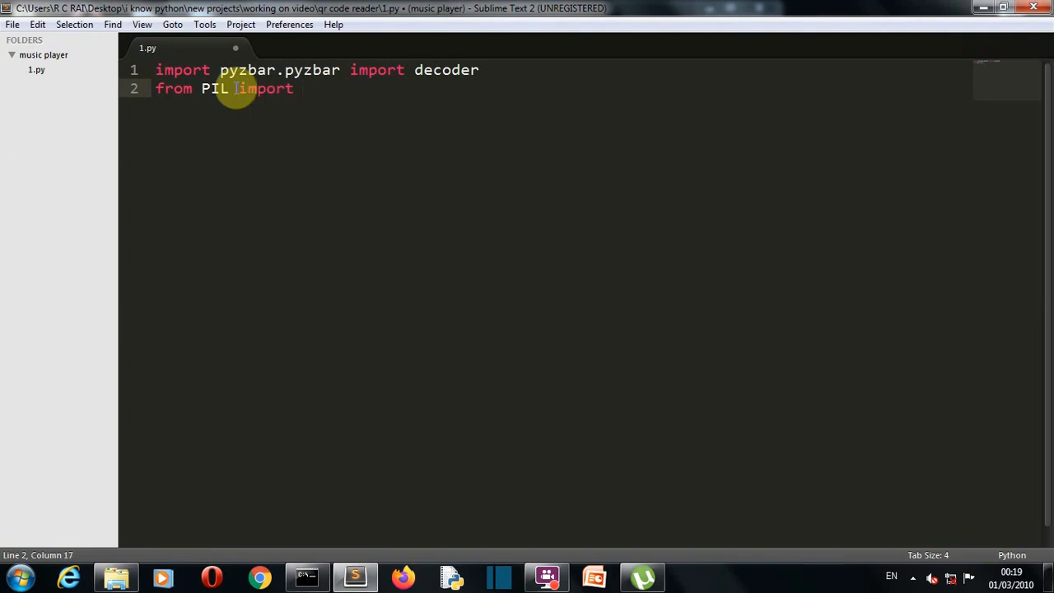
pyautogui.write('Imag')
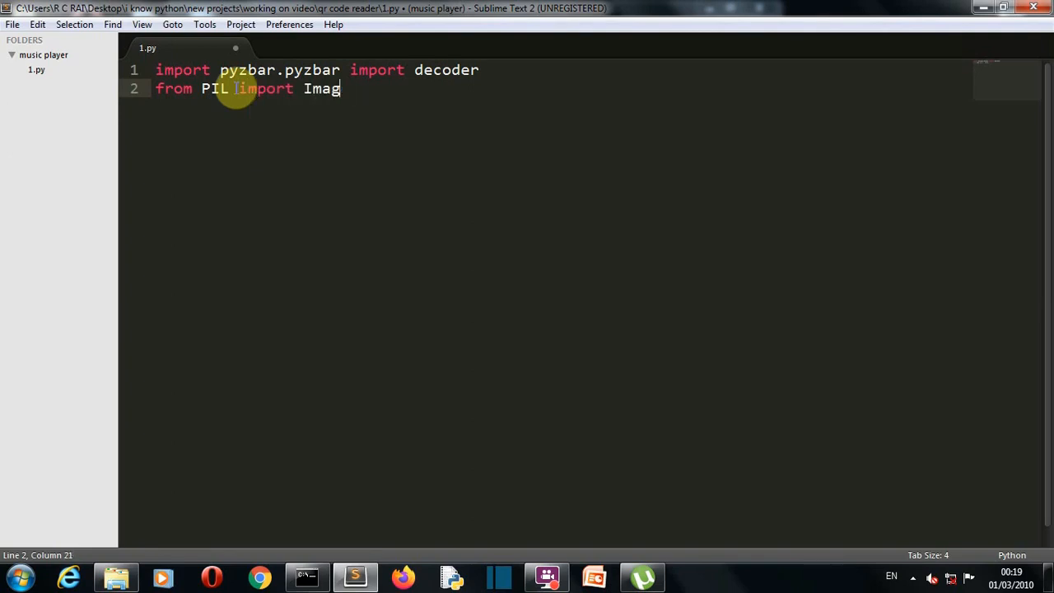
pyautogui.write('e')
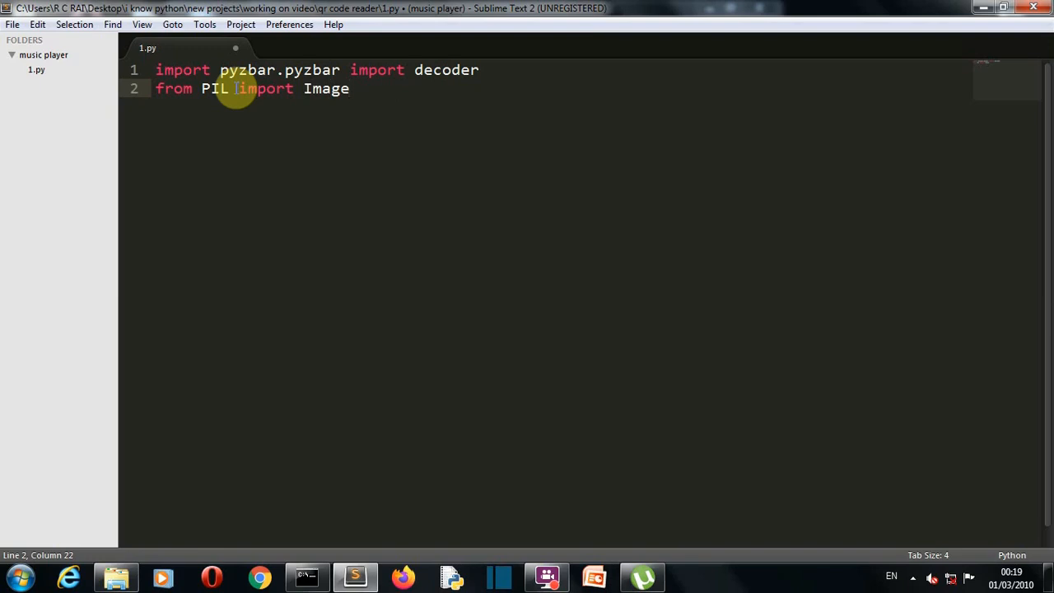
pyautogui.write('d')
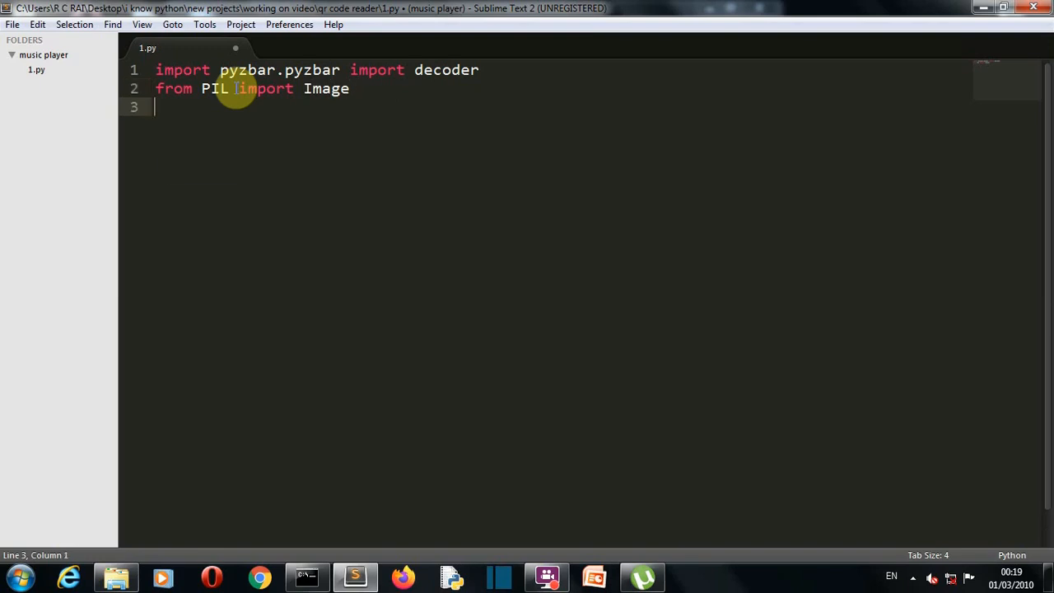
# Write line 3 as 'd=decoder(Image.open("1.png"))'
pyautogui.write('d=')
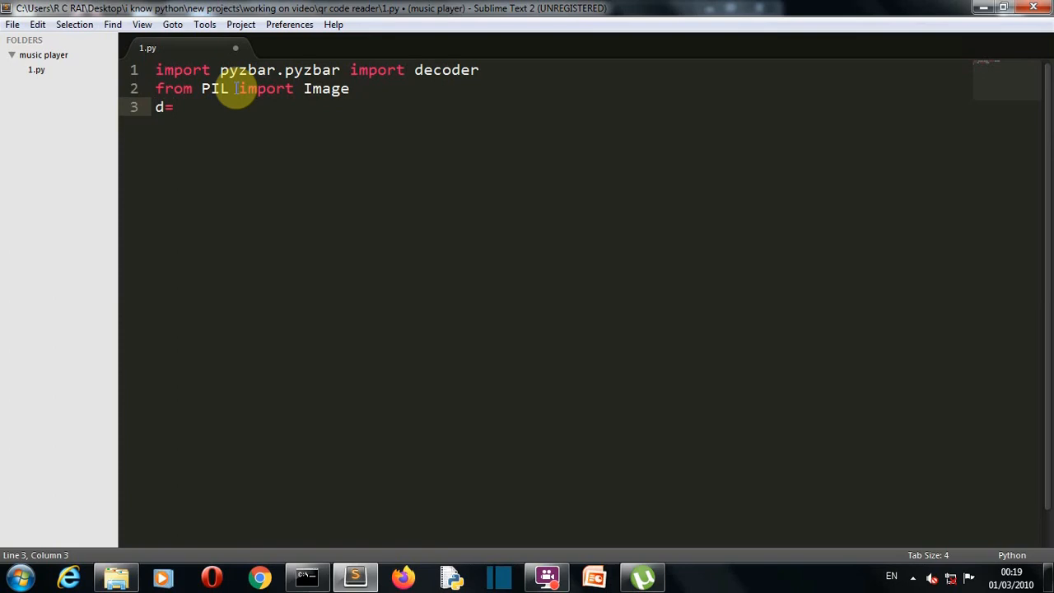
pyautogui.write('decoder')
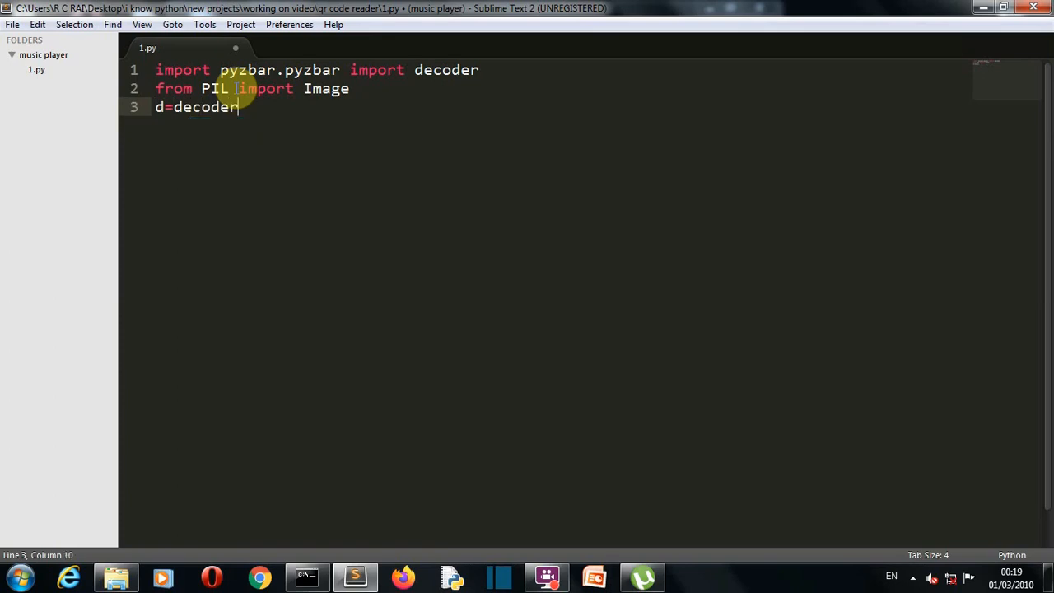
pyautogui.write('()')
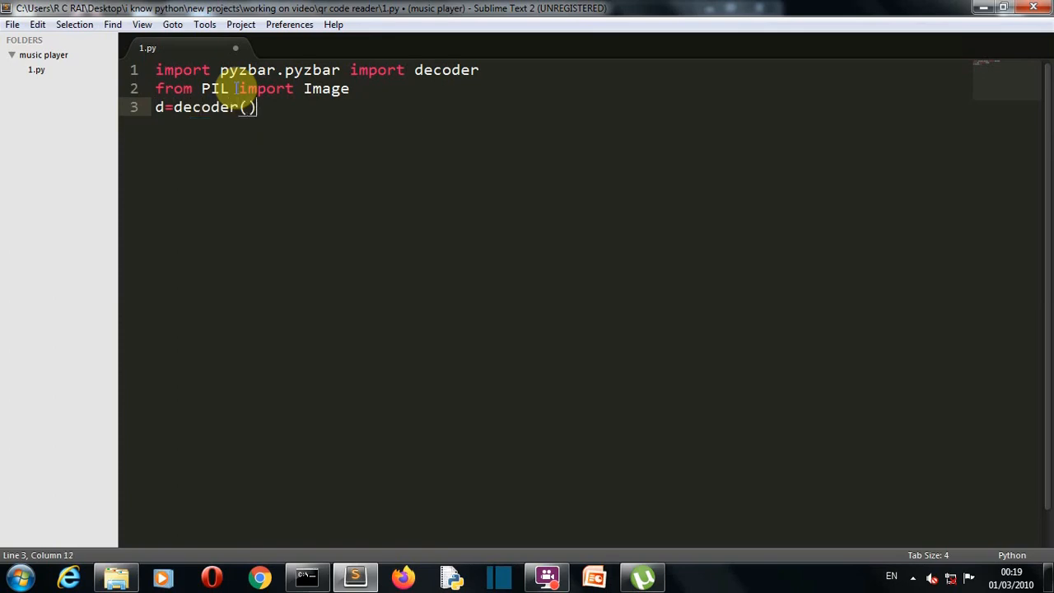
pyautogui.write('Image')
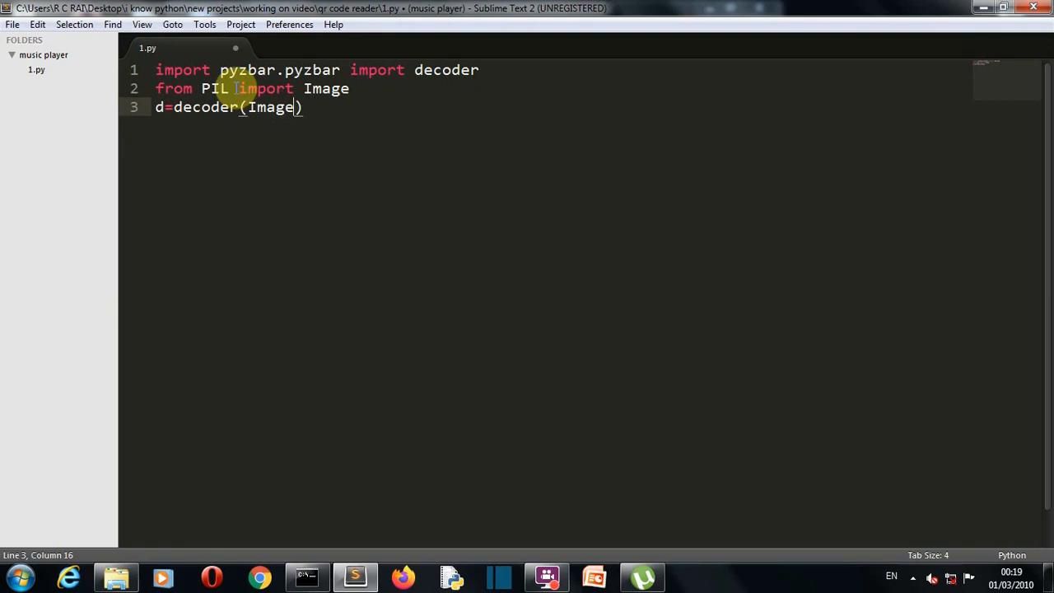
pyautogui.write('.open')
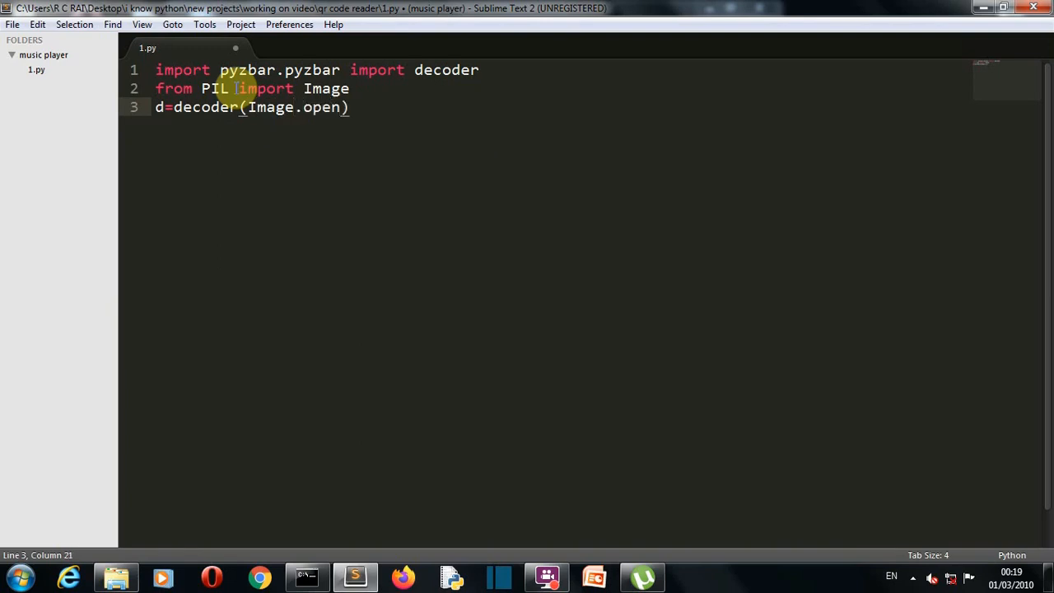
pyautogui.write('(')
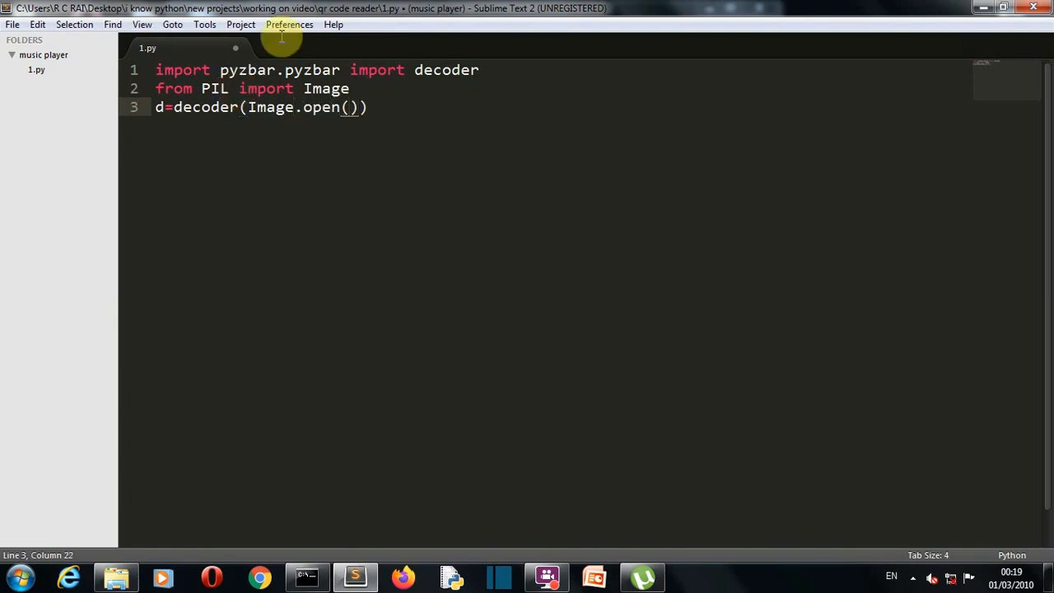
pyautogui.write('""')
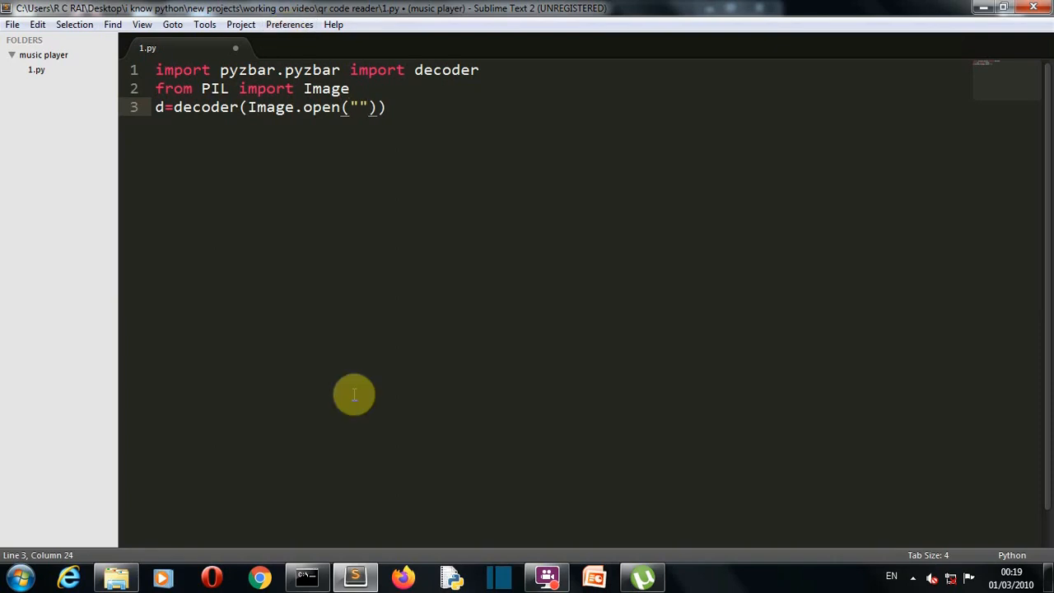
pyautogui.moveTo(557, 277)
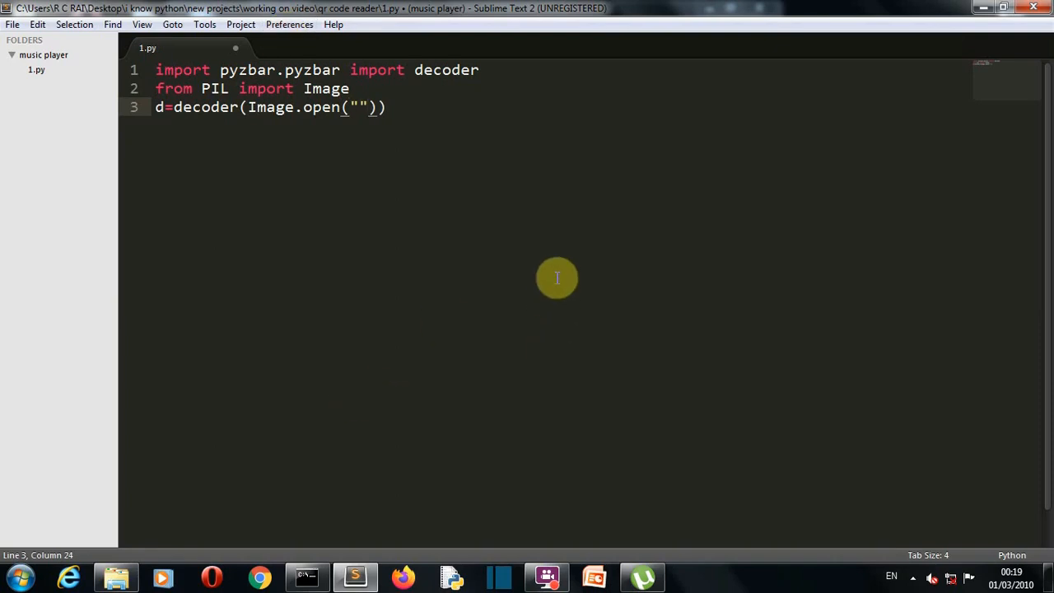
pyautogui.moveTo(376, 107)
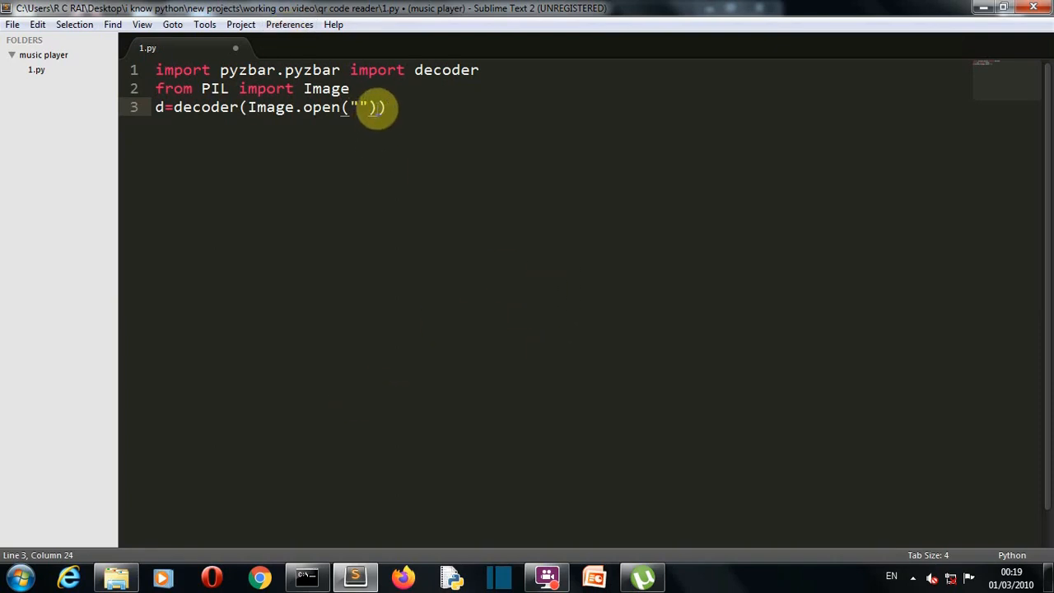
pyautogui.moveTo(364, 129)
pyautogui.write('1')
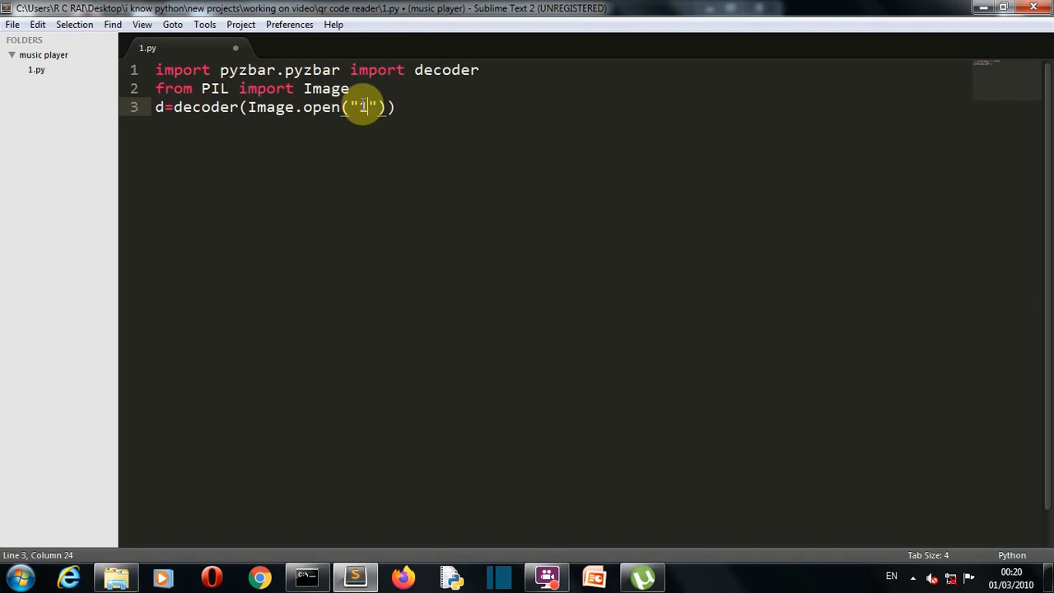
pyautogui.write('.png')
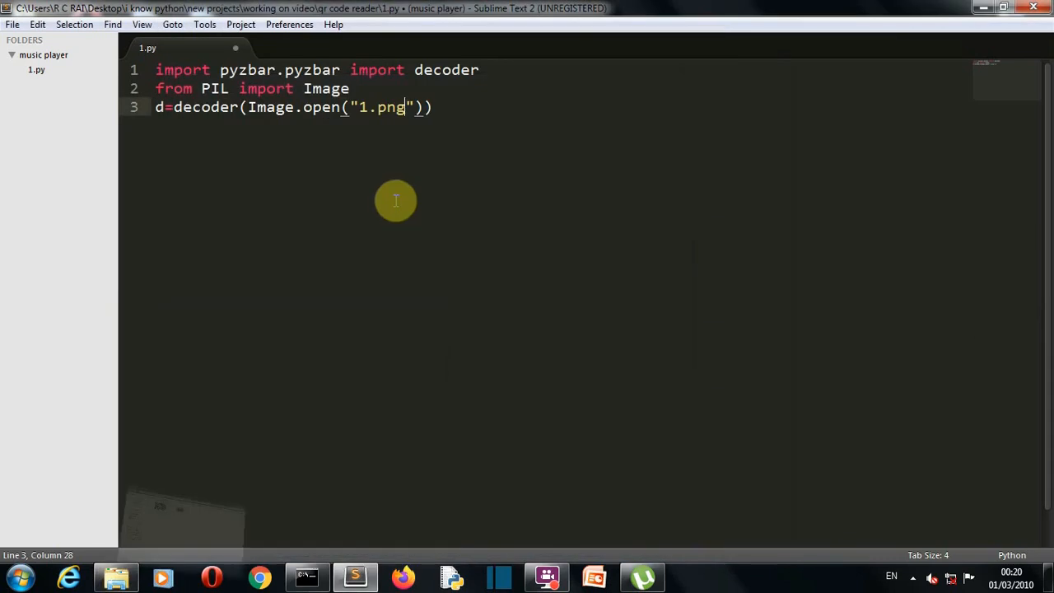
pyautogui.click(432, 107)
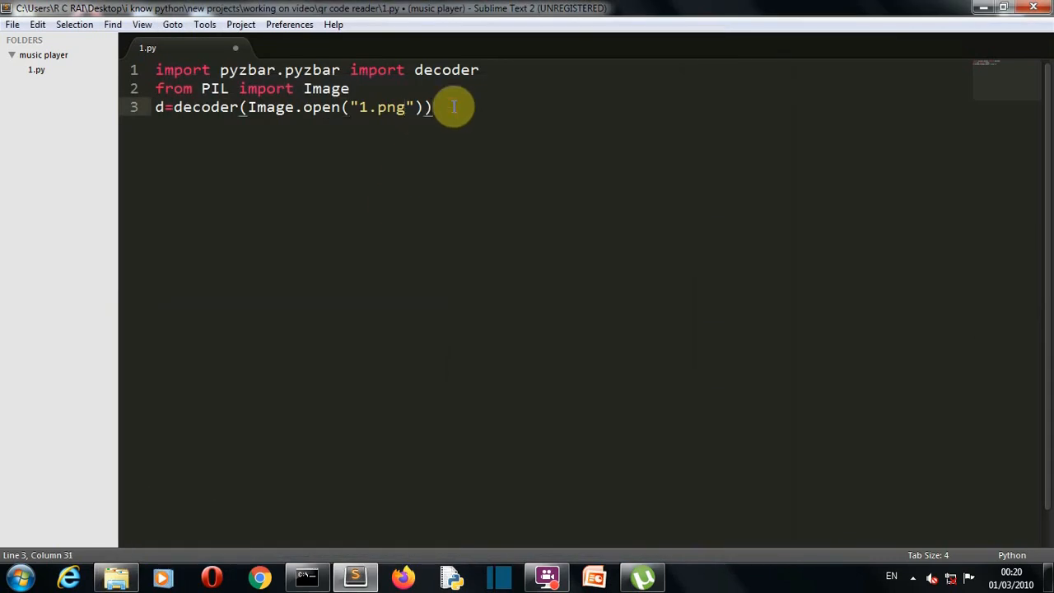
# Write line 4 as 'print(d[0].data.decode())', dismissing the autocomplete popup
pyautogui.write('p')
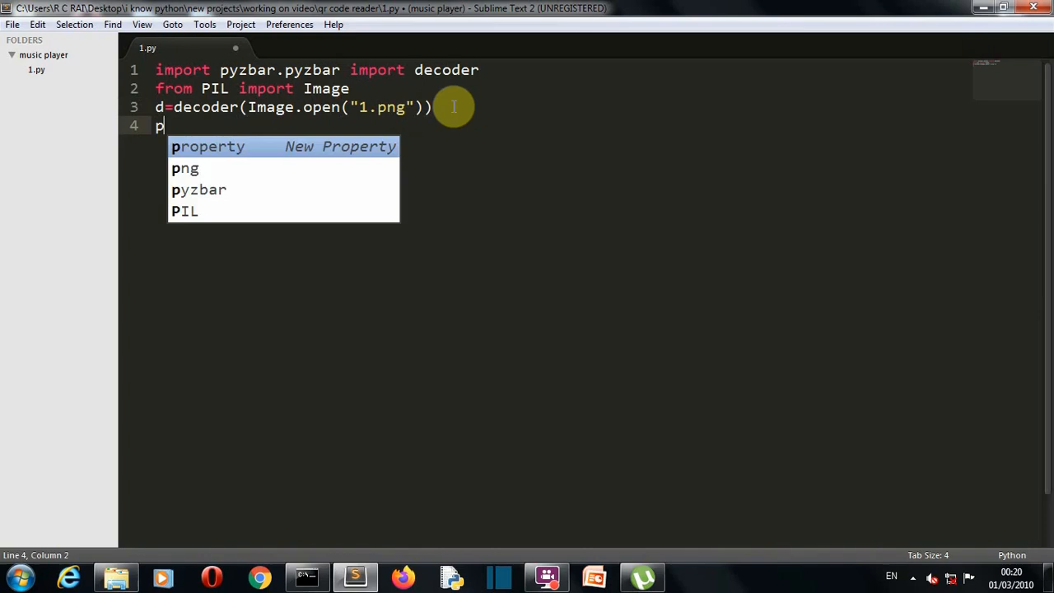
pyautogui.write('rint()')
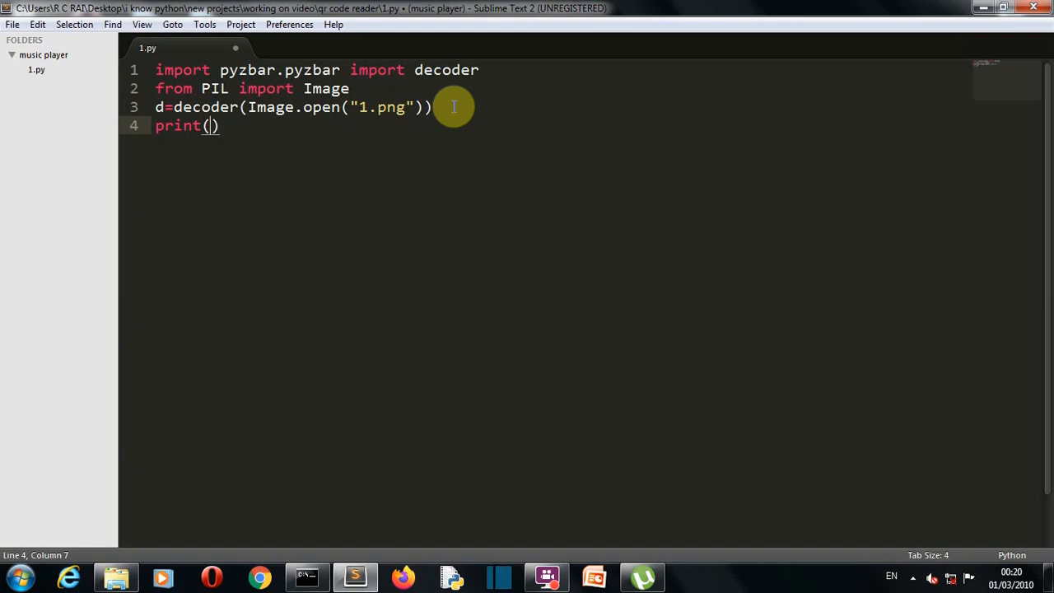
pyautogui.write('d[0')
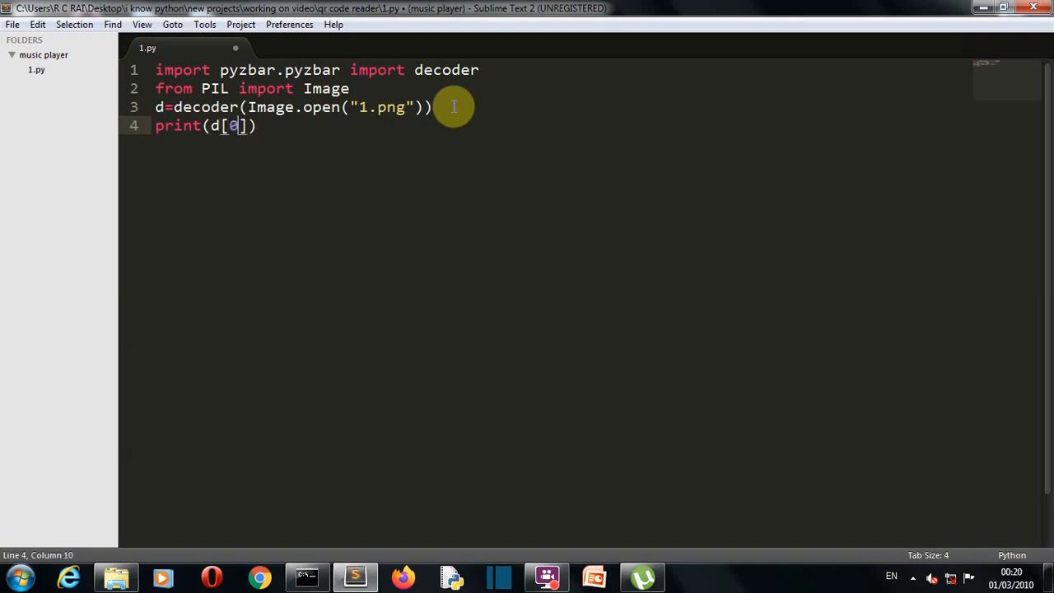
pyautogui.write('.')
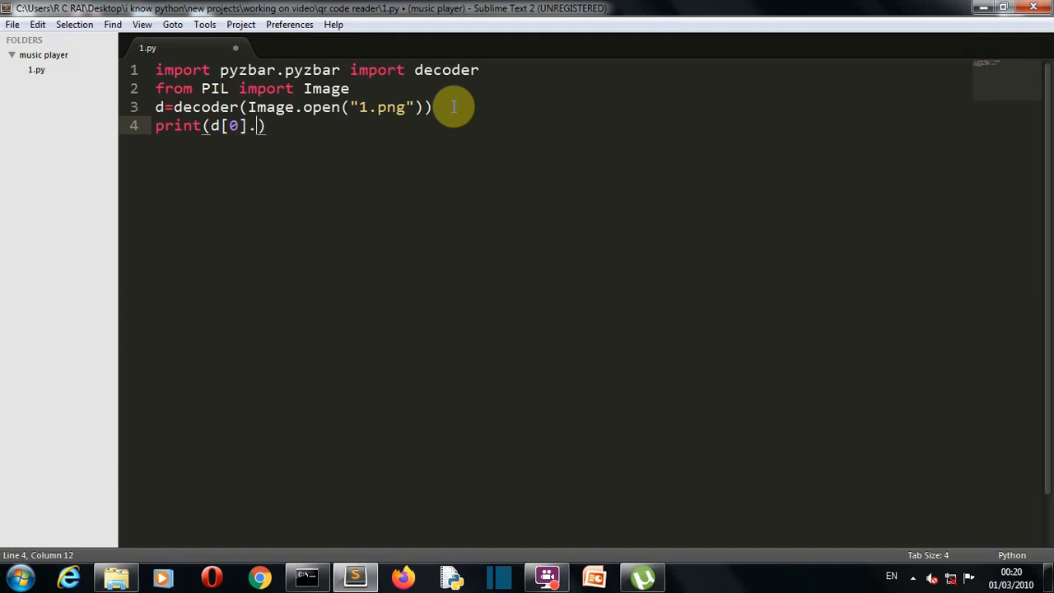
pyautogui.write('data.')
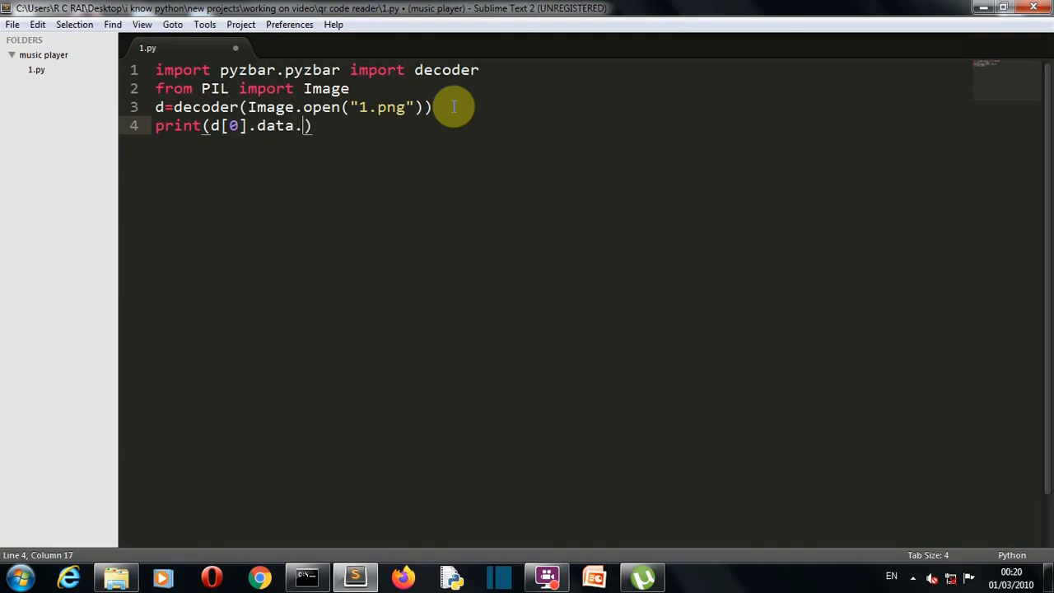
pyautogui.write('dec')
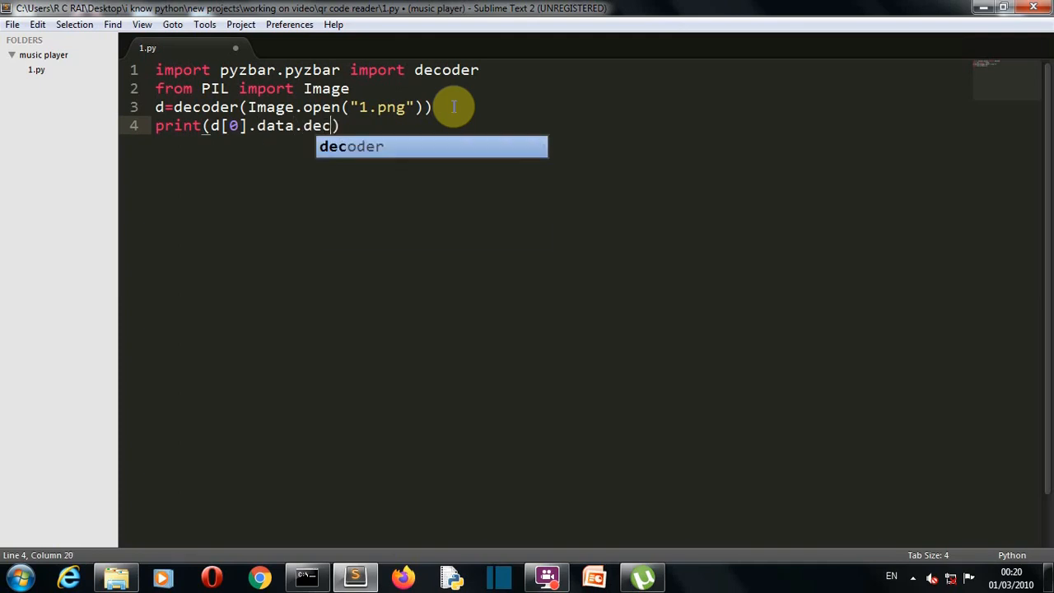
pyautogui.press('Escape')
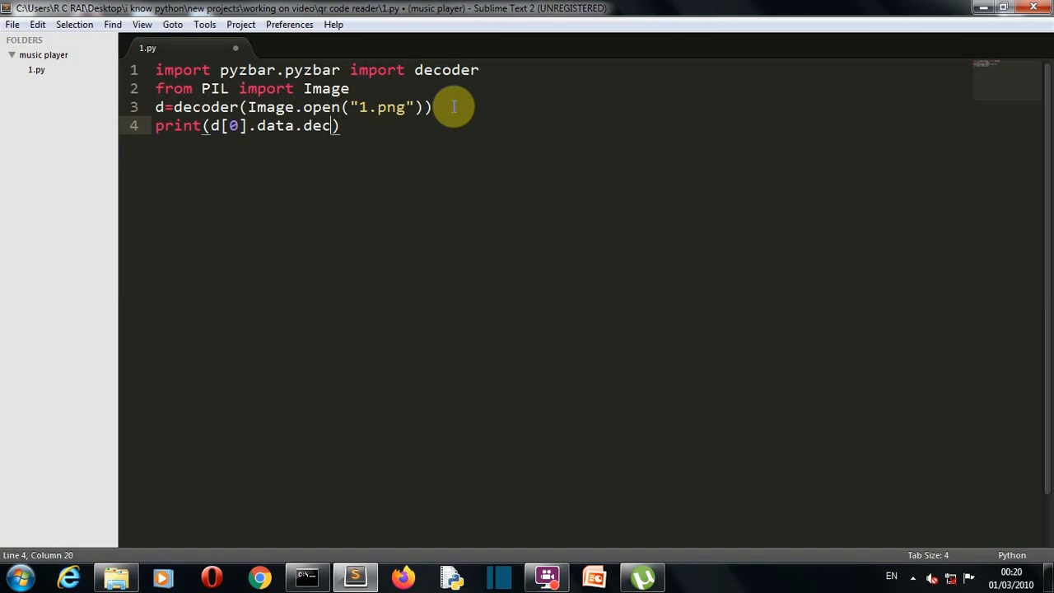
pyautogui.write('ode()')
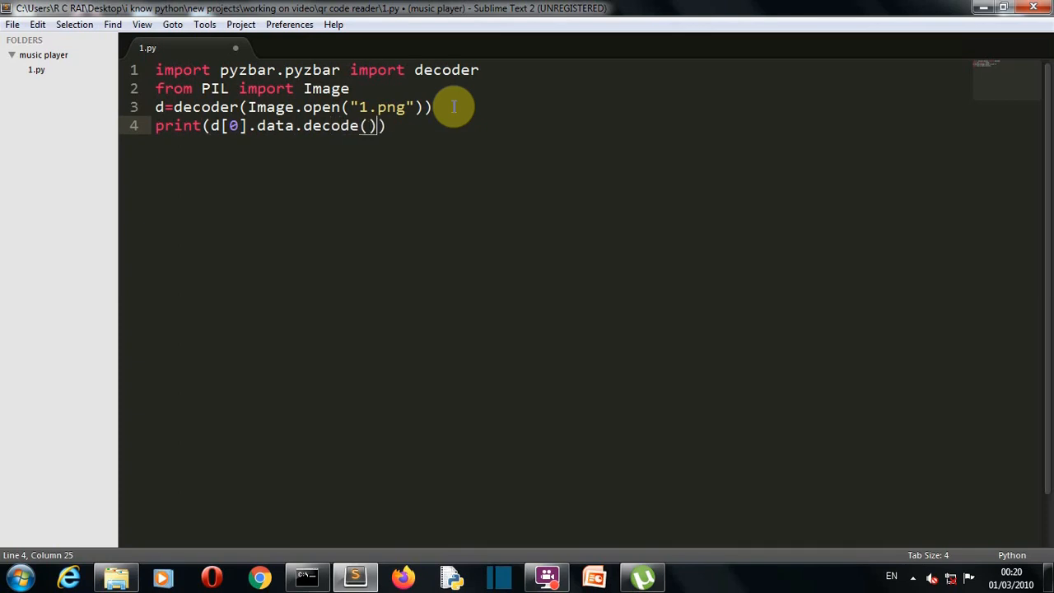
pyautogui.moveTo(549, 163)
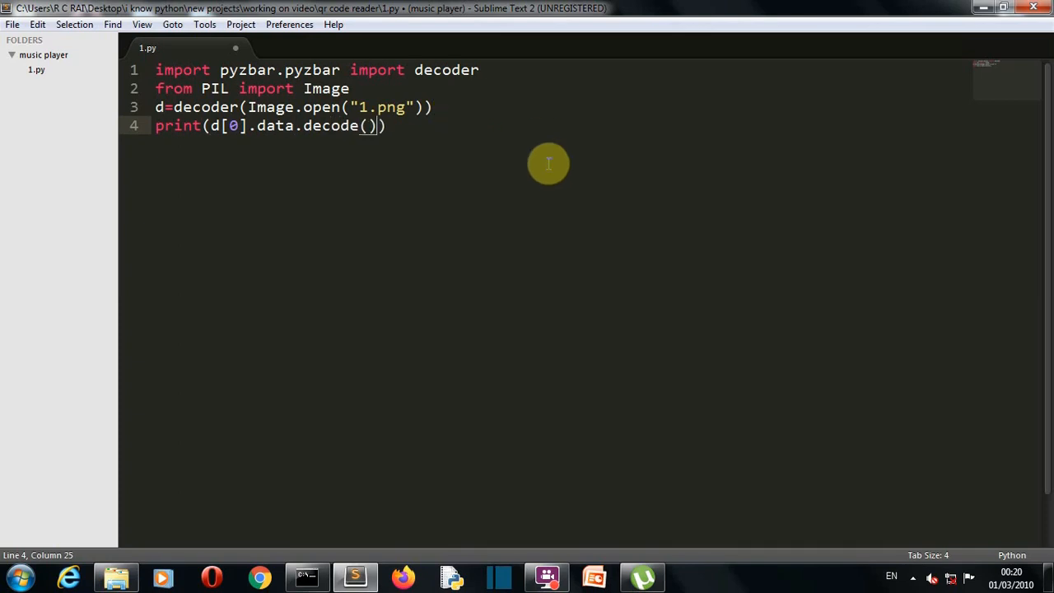
# Build the script, fix line 1 to 'from pyzbar.pyzbar import decode', and build again to print the YouTube URL
pyautogui.press('ctrl+s')
pyautogui.write('fro')
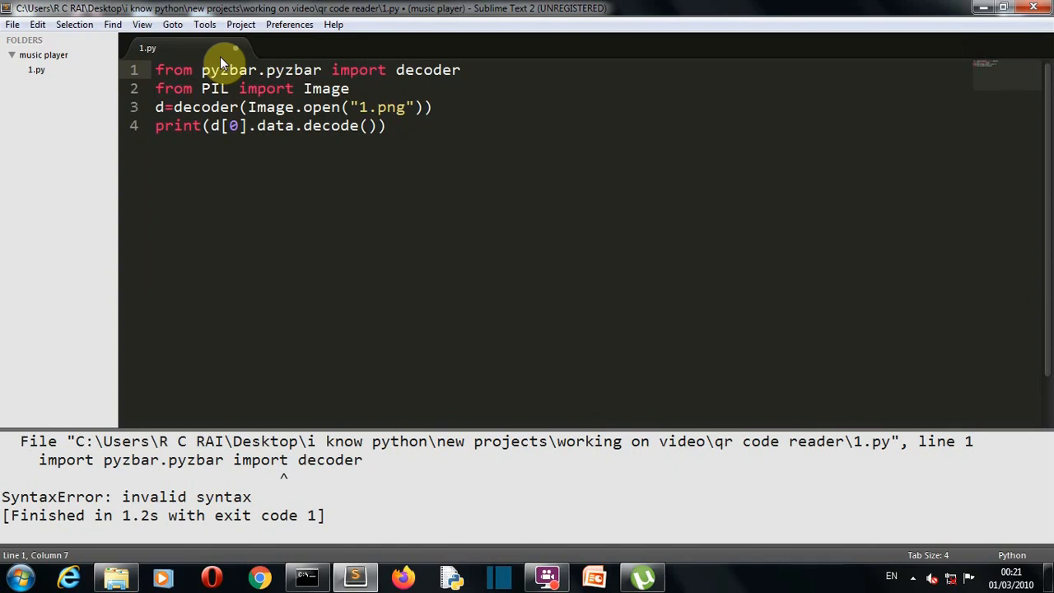
pyautogui.press('ctrl+s')
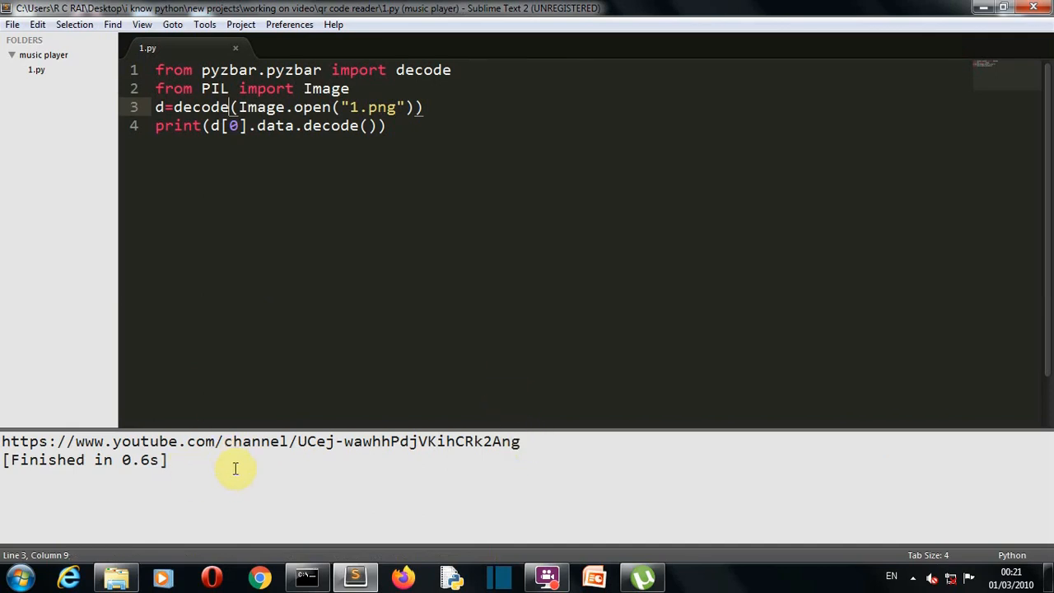
pyautogui.moveTo(212, 438)
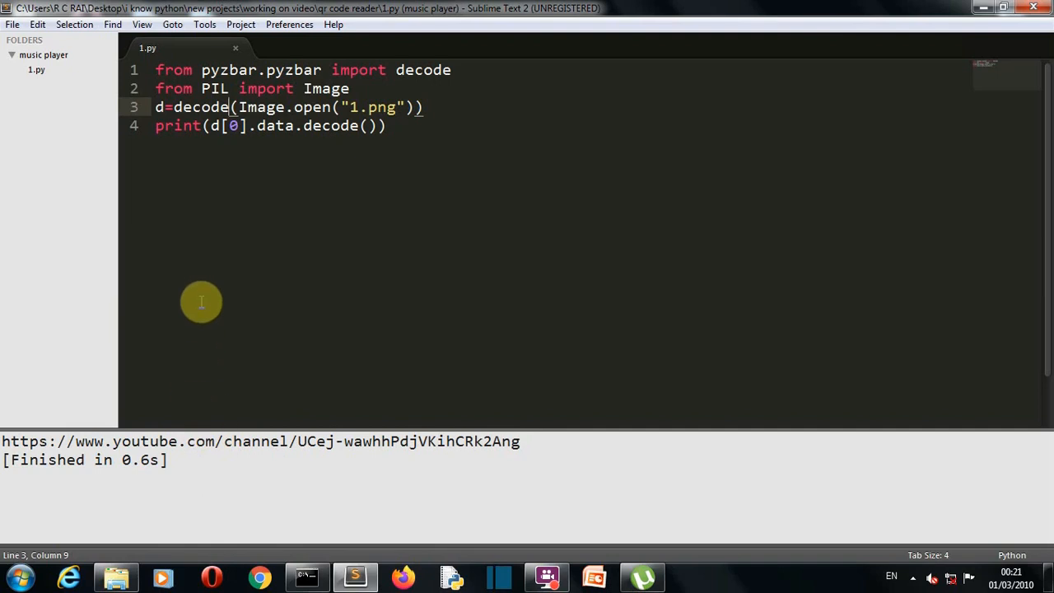
pyautogui.moveTo(211, 310)
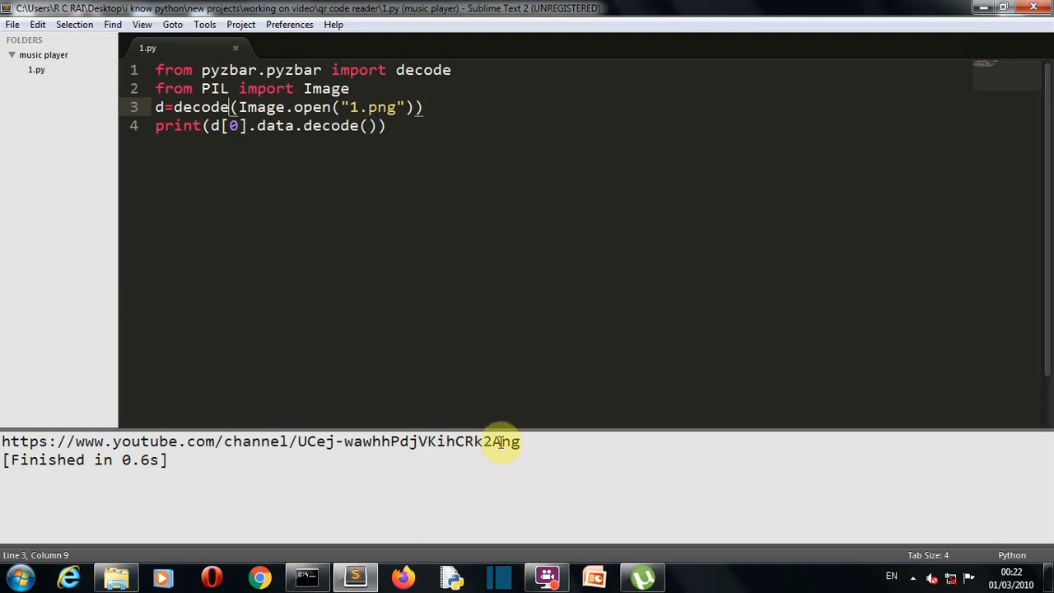
pyautogui.moveTo(498, 452)
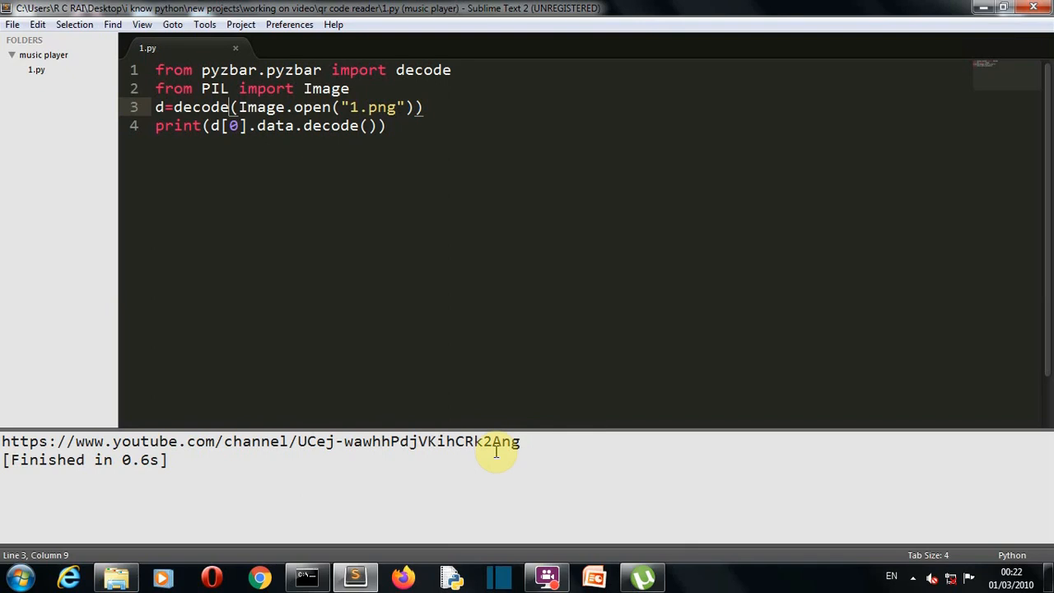